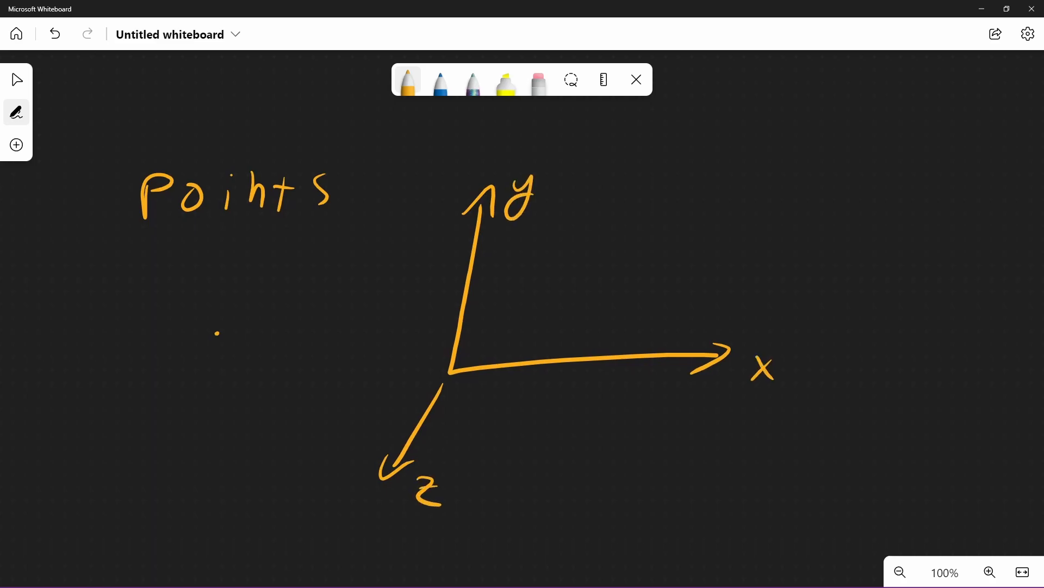
# Step: Sketch a triangle, square and pentagon in orange, labelled Tri, Quad, N-gon with 3, 4, 5+ sides
pyautogui.click(513, 290)
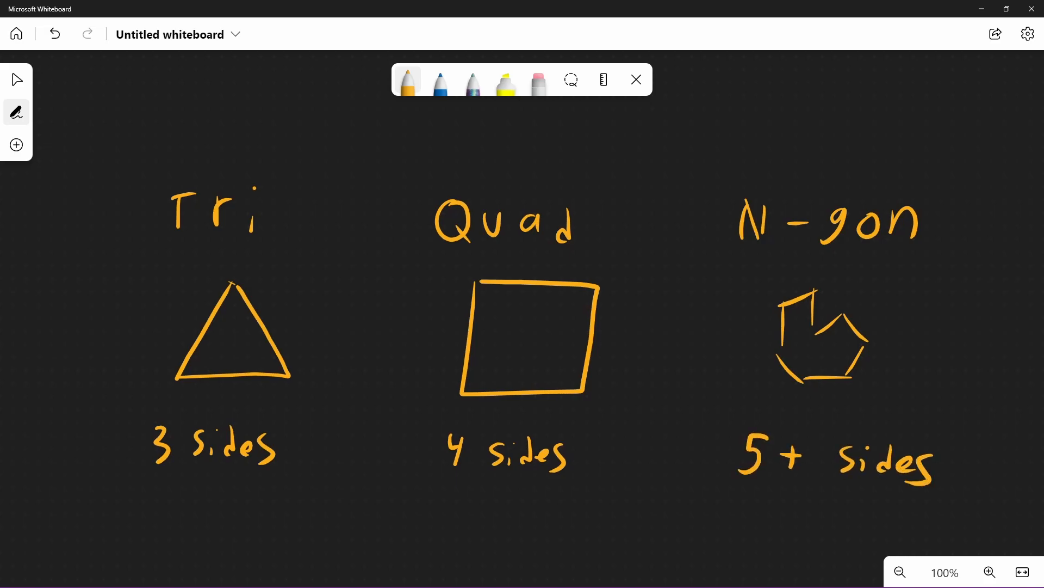
pyautogui.click(440, 81)
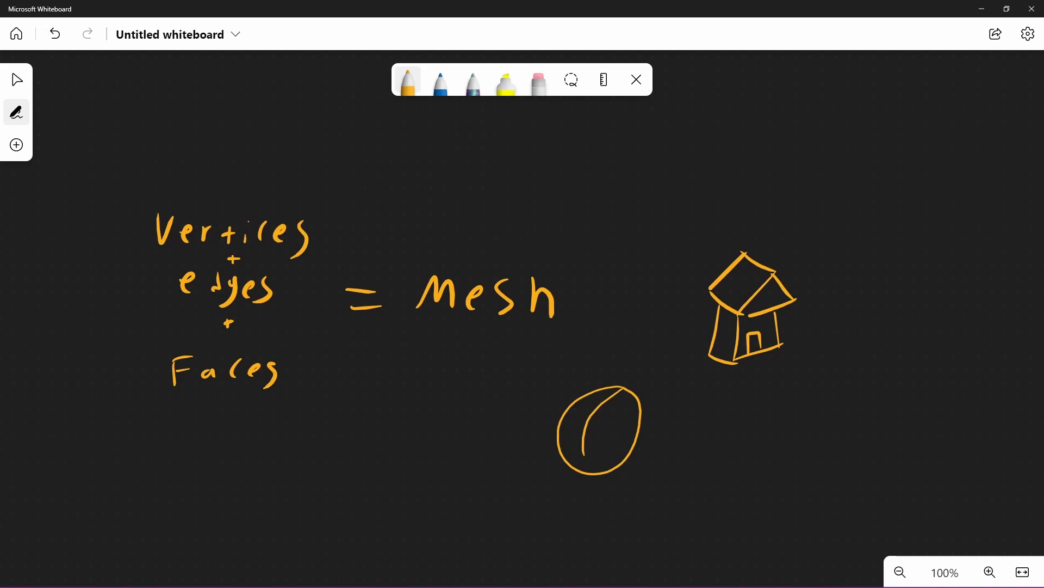
# Step: Draw a curve across the sphere sketch and another shape beside it to illustrate a mesh
pyautogui.moveTo(709, 414); pyautogui.dragTo(729, 480)
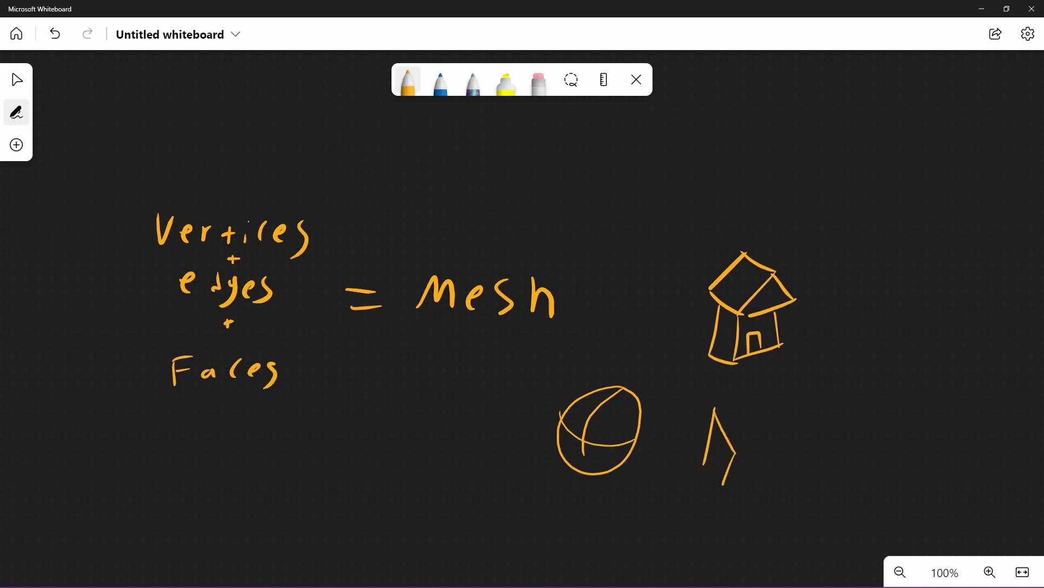
pyautogui.moveTo(716, 414); pyautogui.dragTo(762, 480)
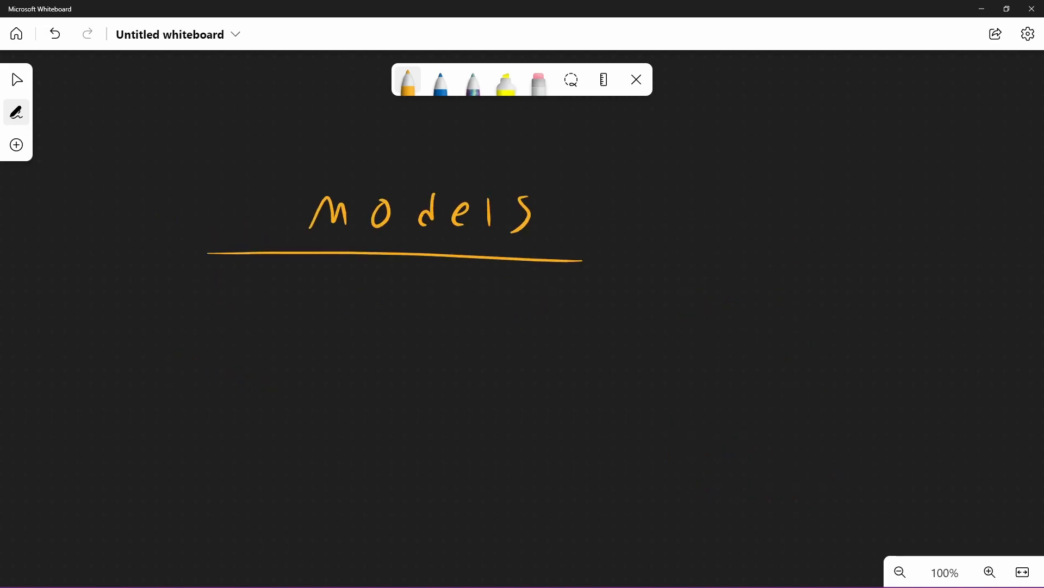
# Step: Write bullets mesh(es), material(s), Animation(s), Skeletons under models, then begin the Mesh heading
pyautogui.moveTo(176, 300); pyautogui.dragTo(307, 307)
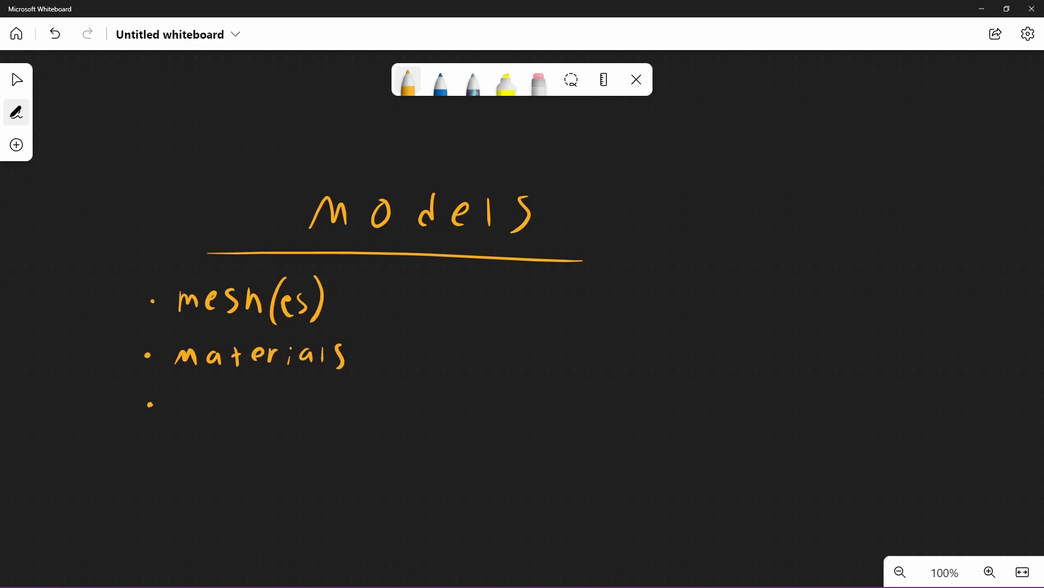
pyautogui.moveTo(179, 406); pyautogui.dragTo(342, 402)
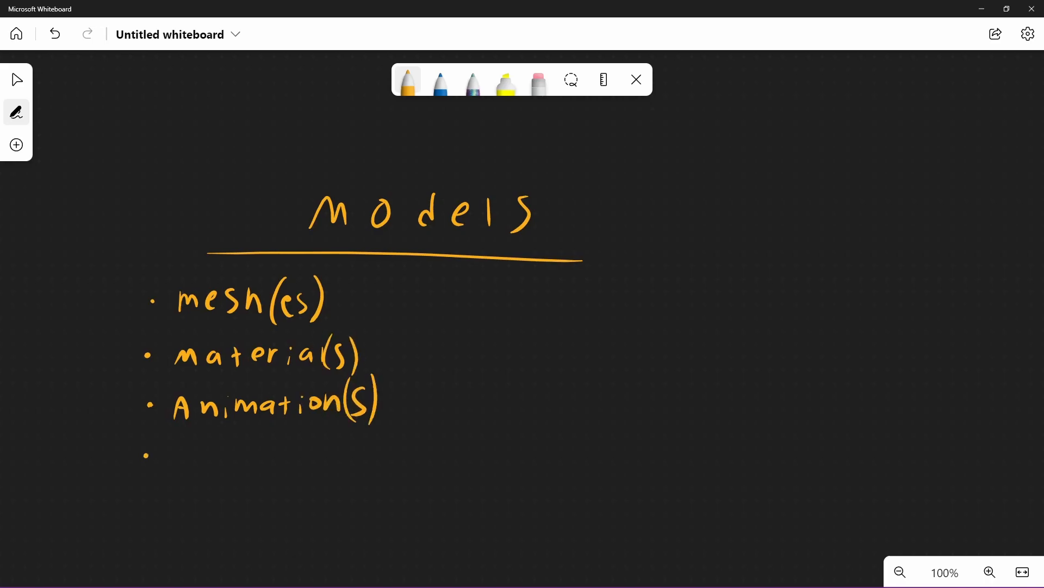
pyautogui.moveTo(170, 460); pyautogui.dragTo(346, 459)
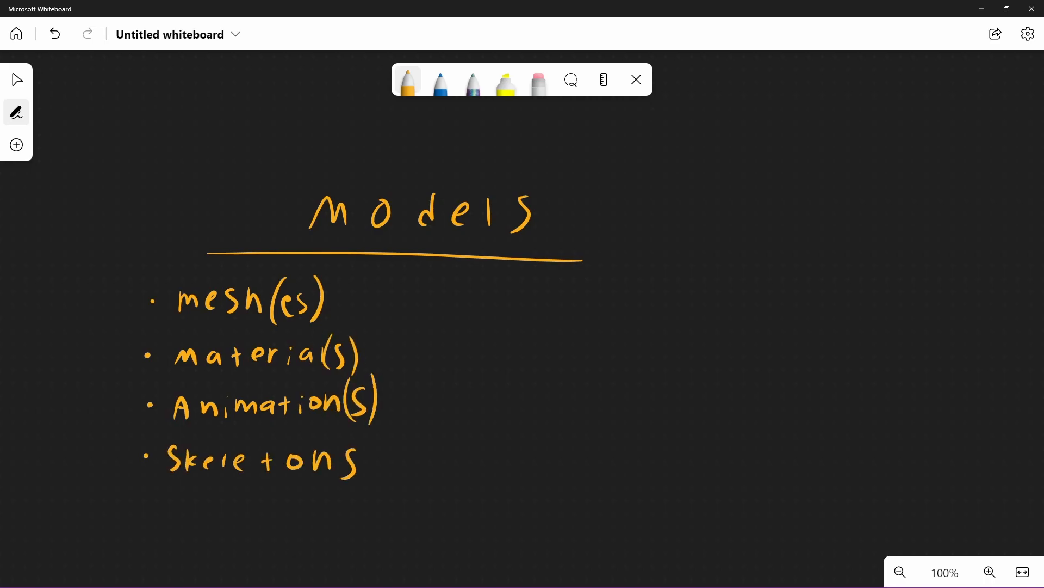
pyautogui.moveTo(467, 300); pyautogui.dragTo(660, 300)
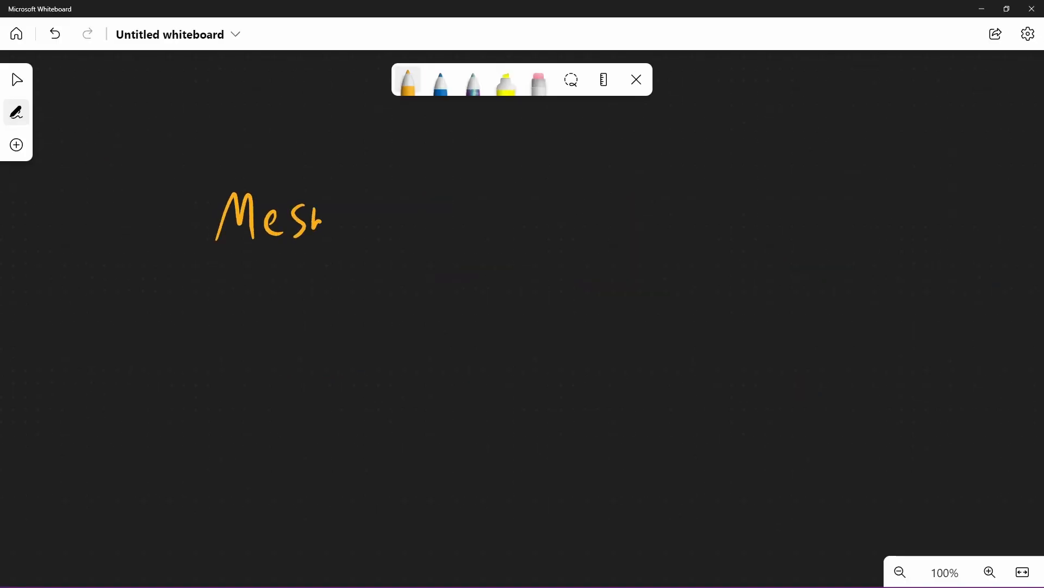
# Step: Write an underlined Mesh Data heading with vertex and Face columns and position under vertex
pyautogui.moveTo(327, 219); pyautogui.dragTo(459, 220)
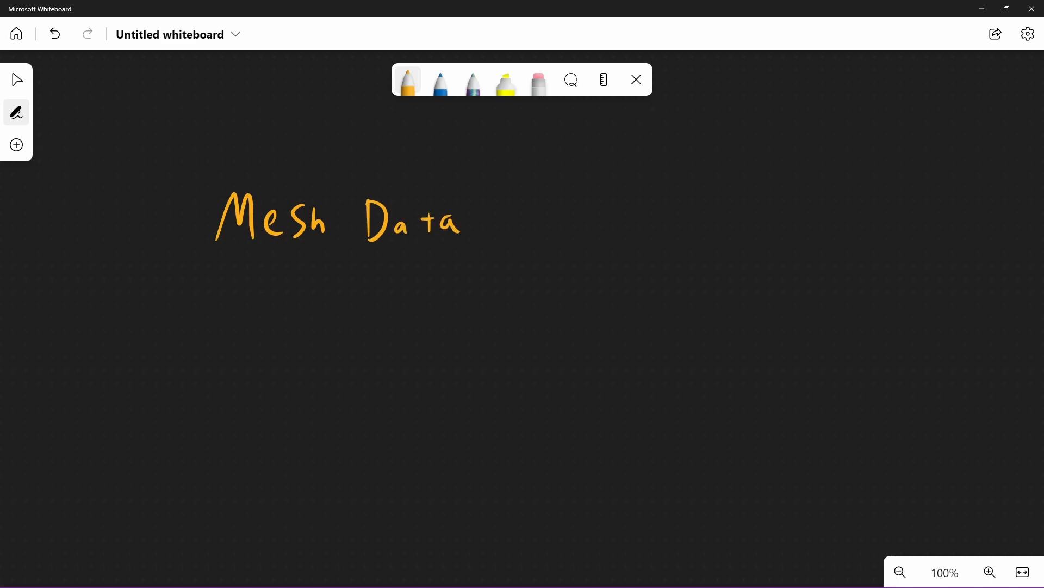
pyautogui.moveTo(207, 252); pyautogui.dragTo(523, 251)
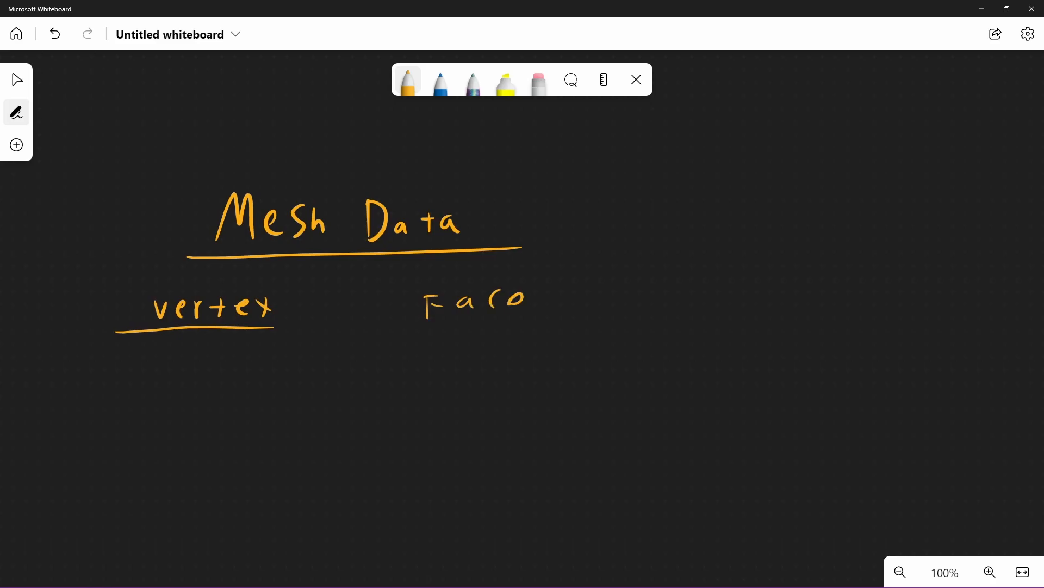
pyautogui.moveTo(119, 373); pyautogui.dragTo(247, 373)
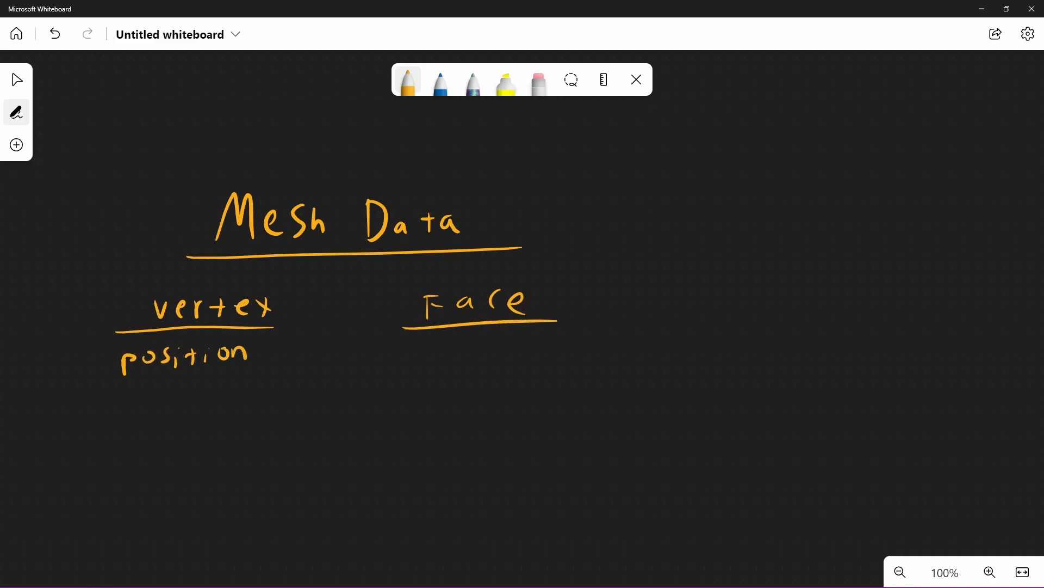
pyautogui.moveTo(386, 357); pyautogui.dragTo(452, 357)
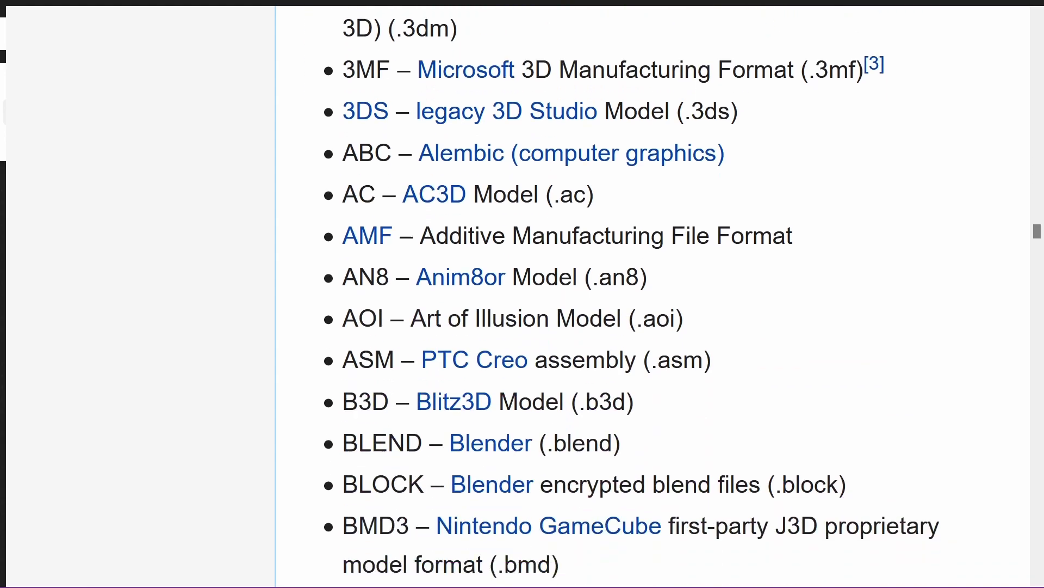
# Step: Scroll down through the Wikipedia list of 3D model file formats
pyautogui.scroll(-3)
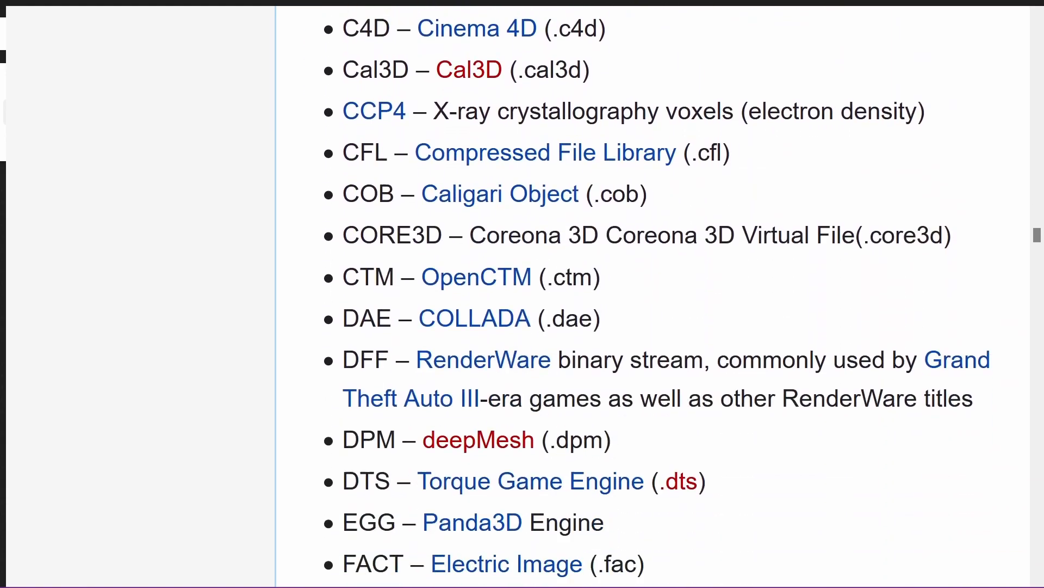
pyautogui.scroll(-3)
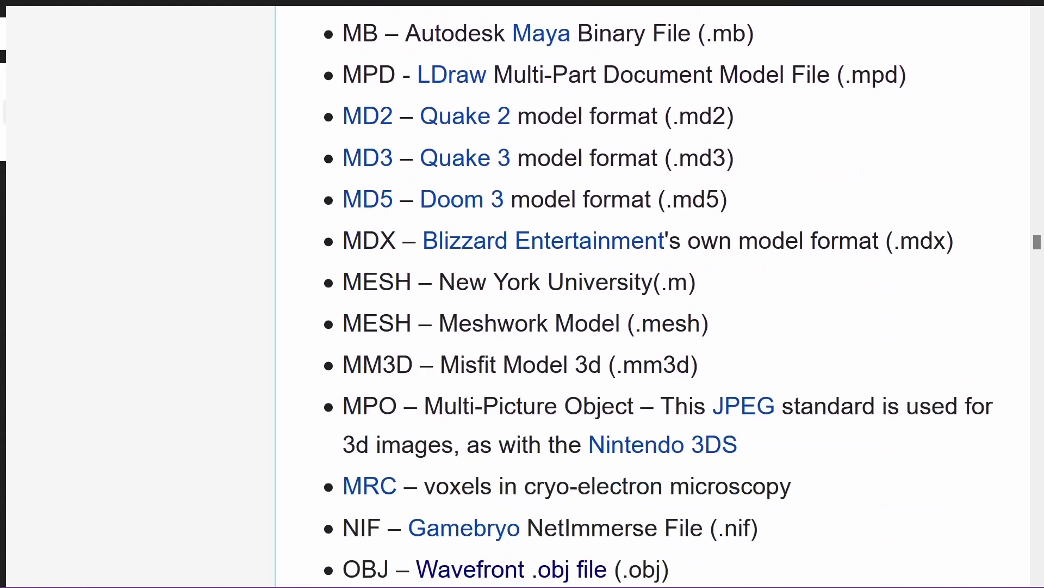
pyautogui.scroll(-3)
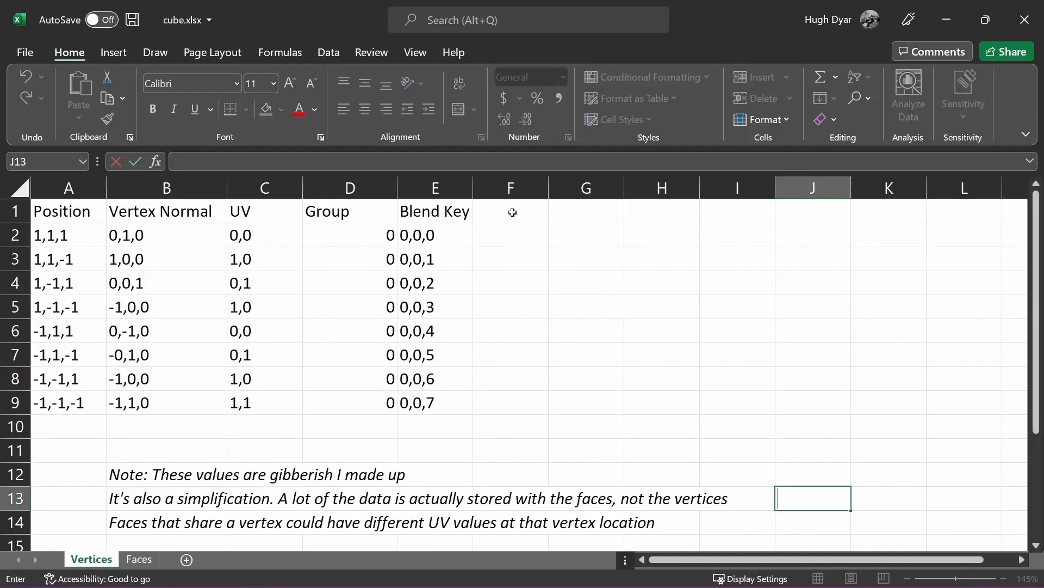
# Step: Add a Color column to the Vertices sheet holding White, Red, Blue, White
pyautogui.write('Co')
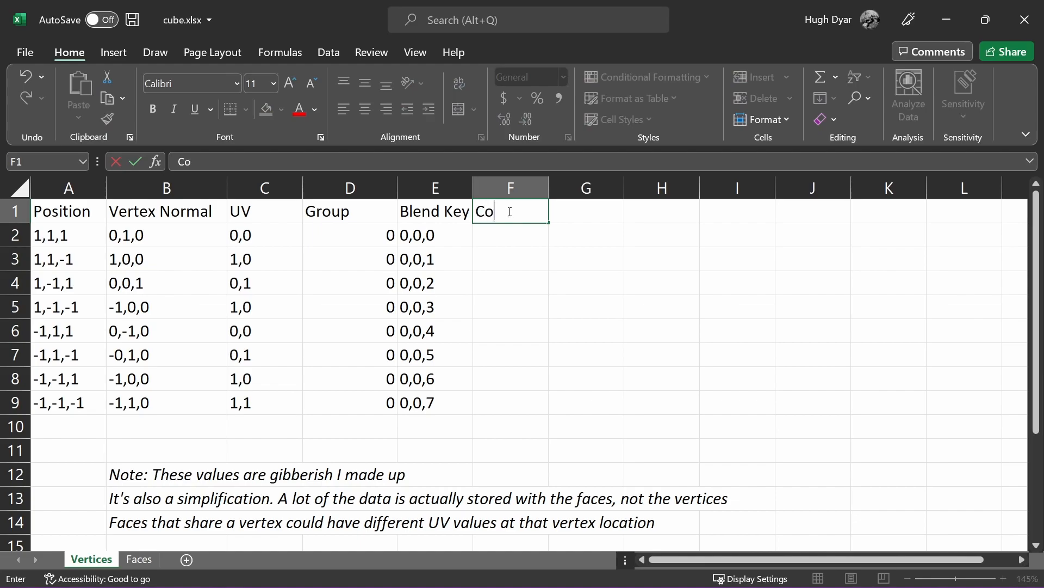
pyautogui.write('White')
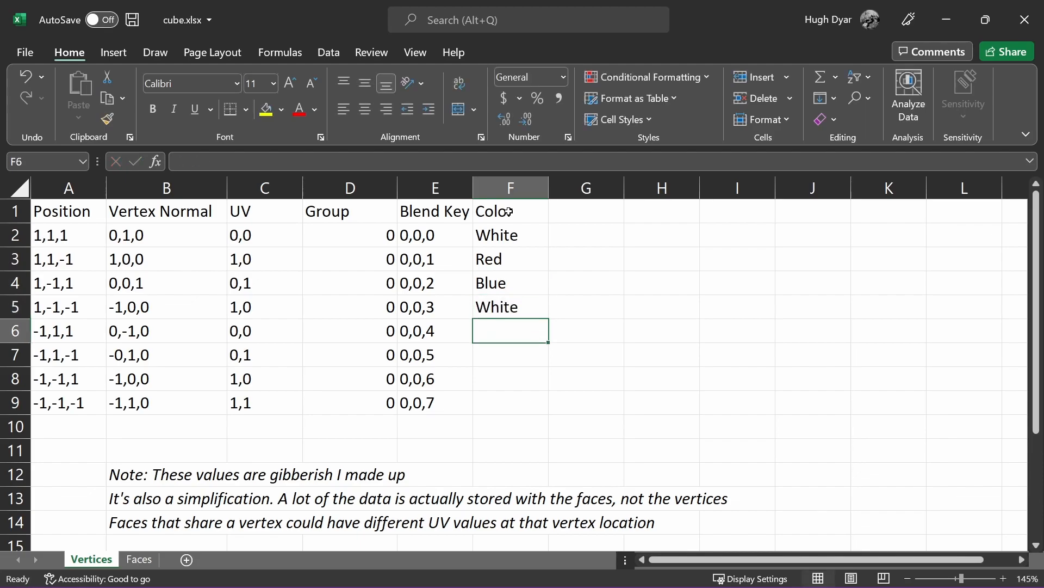
pyautogui.write('Te')
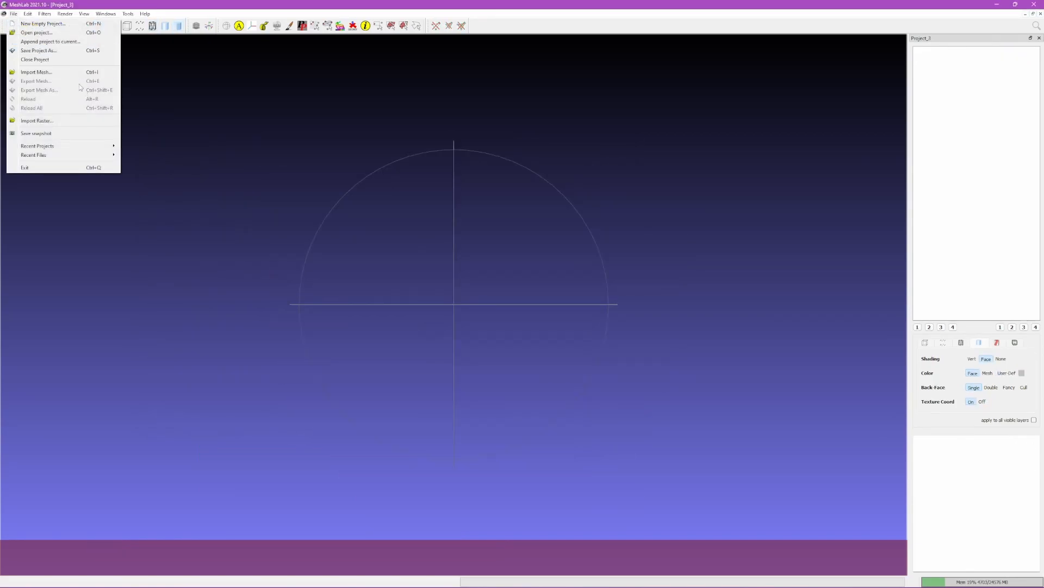
pyautogui.click(36, 72)
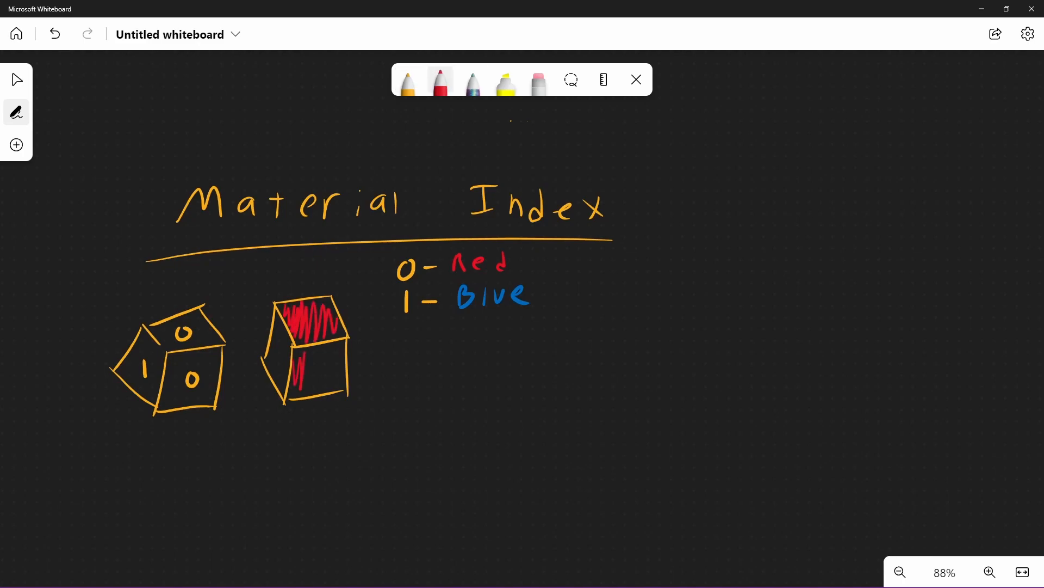
# Step: Sketch Material Index with 0 - red, 1 - Blue, a cube labelled 0/1 and one scribbled red
pyautogui.click(440, 82)
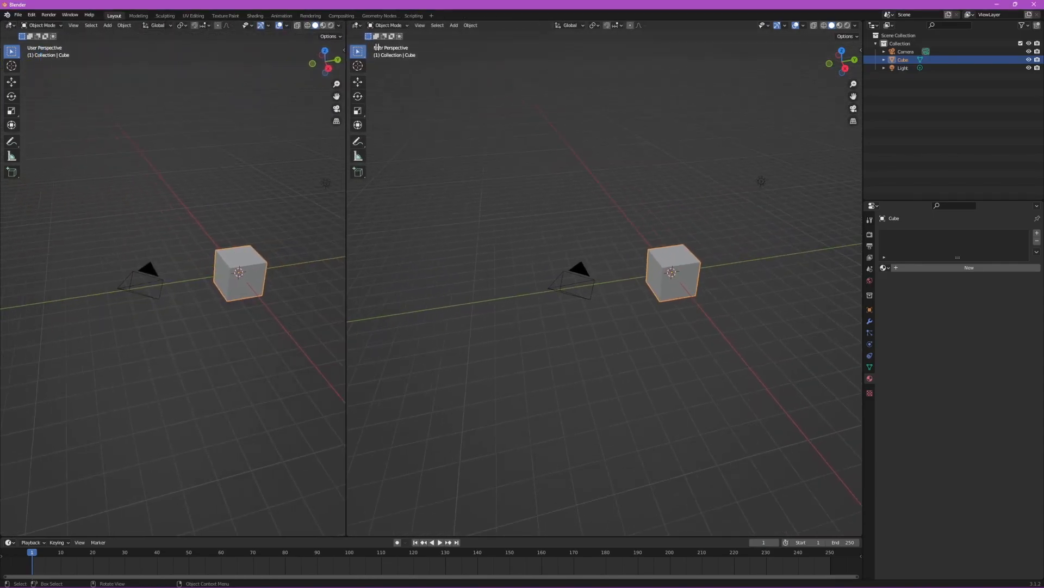
# Step: Turn the left editor into a Spreadsheet listing the cube's faces with their material_index values
pyautogui.click(12, 26)
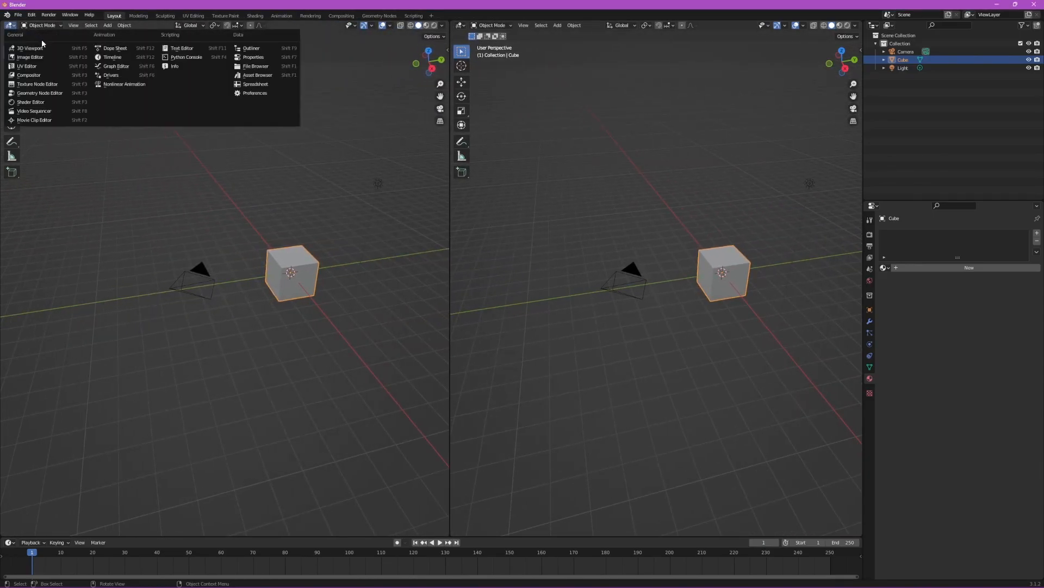
pyautogui.click(255, 84)
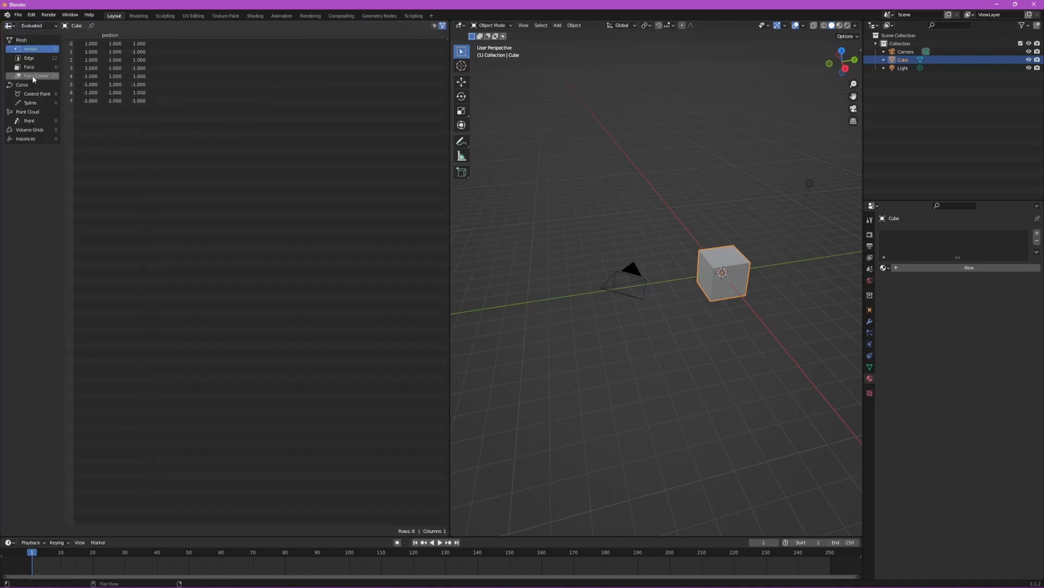
pyautogui.click(29, 66)
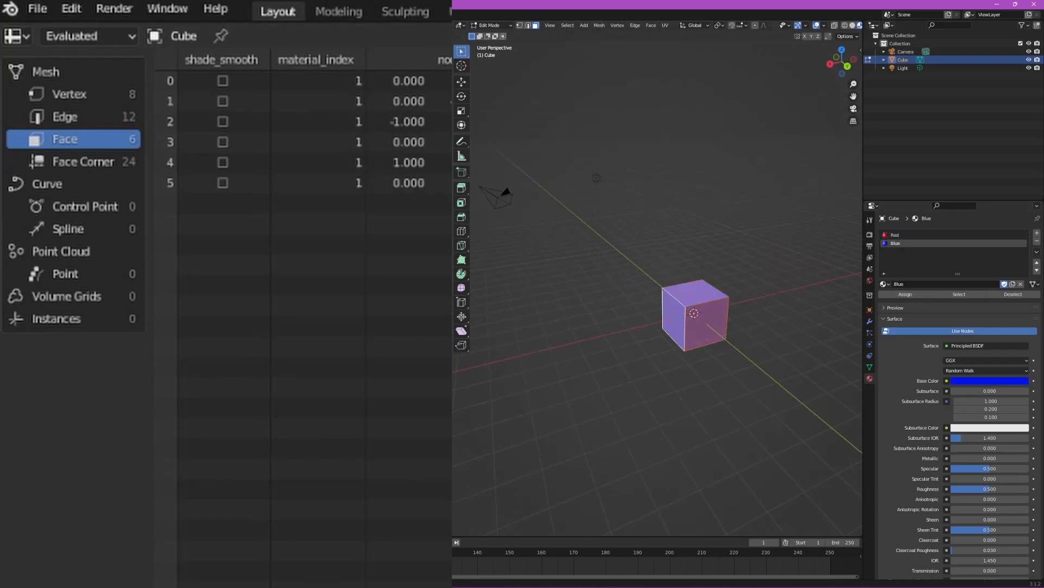
pyautogui.click(894, 235)
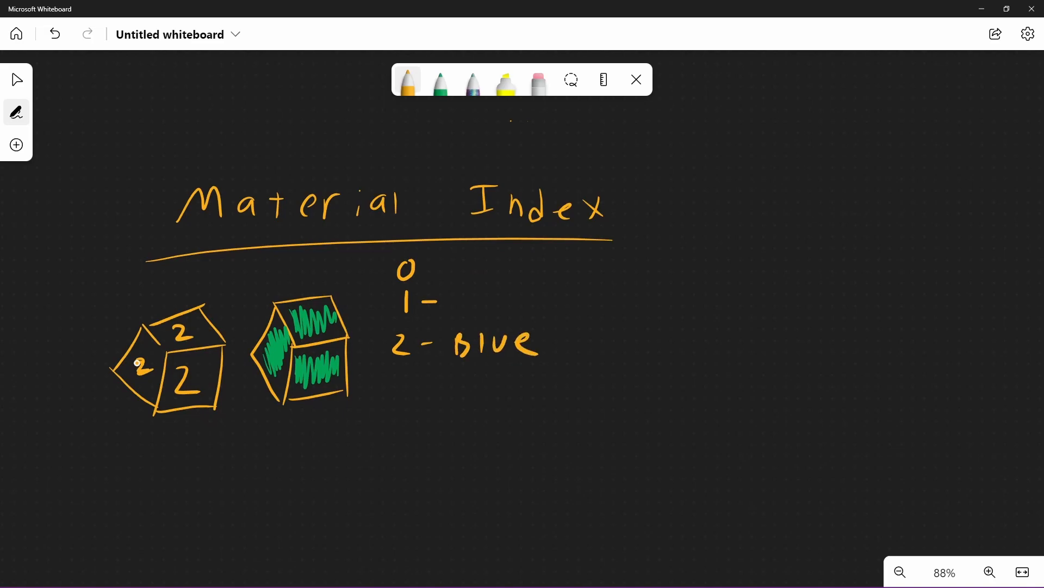
# Step: Scribble the second cube's top, side and front faces in blue pen
pyautogui.click(439, 81)
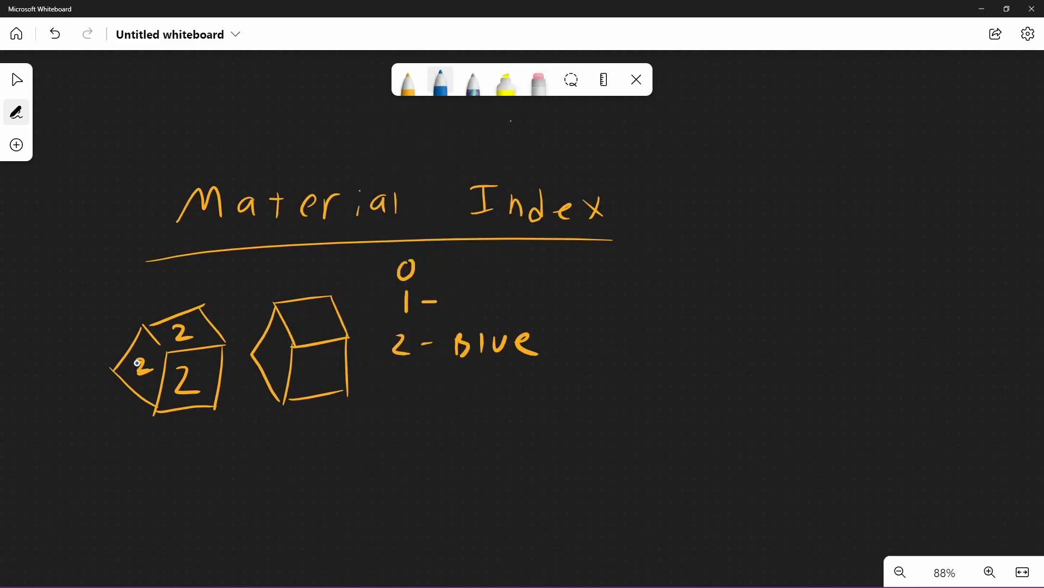
pyautogui.moveTo(292, 314); pyautogui.dragTo(326, 373)
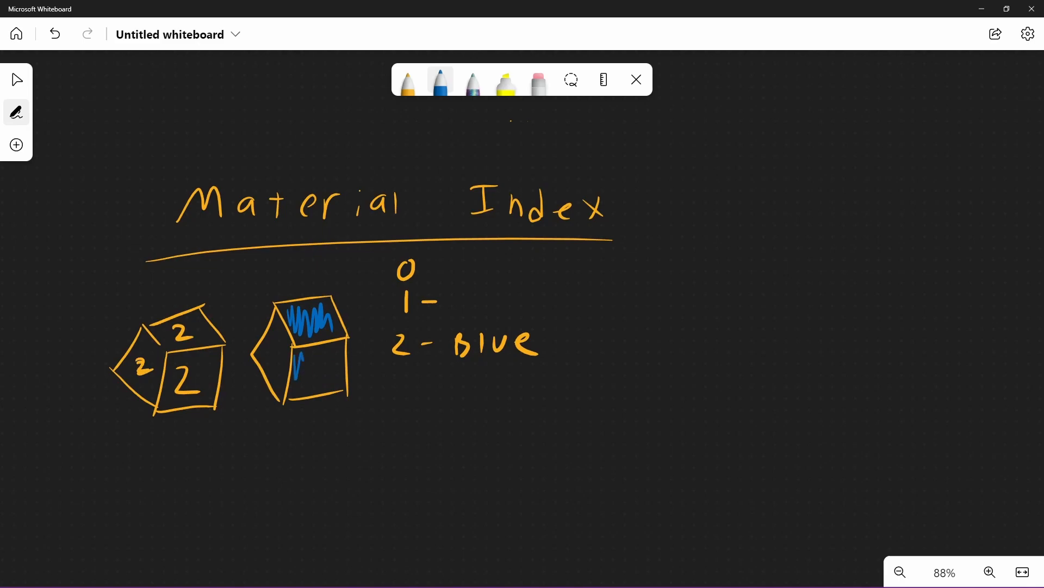
pyautogui.moveTo(283, 326); pyautogui.dragTo(330, 366)
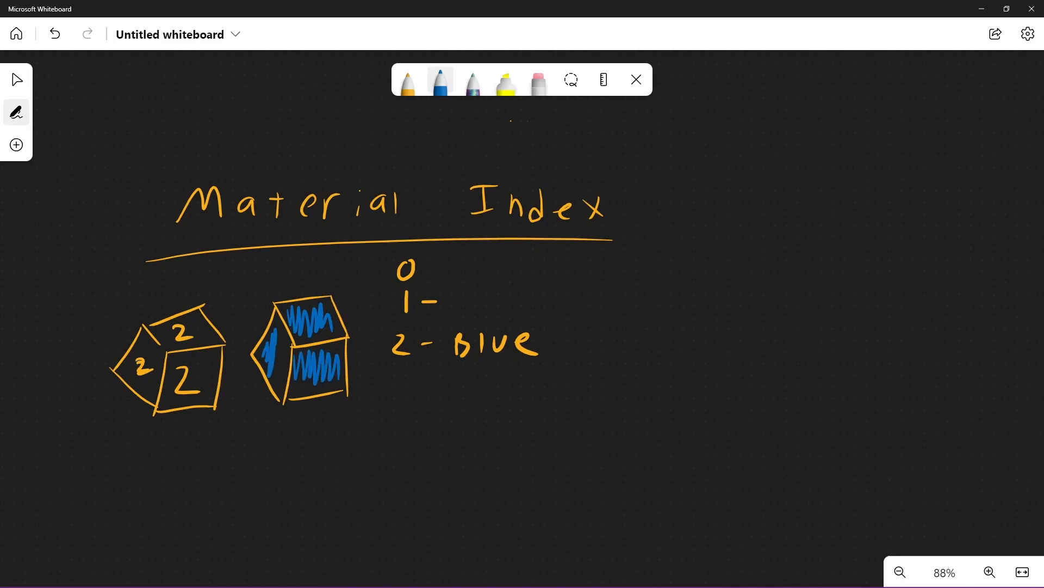
pyautogui.moveTo(280, 326); pyautogui.dragTo(280, 373)
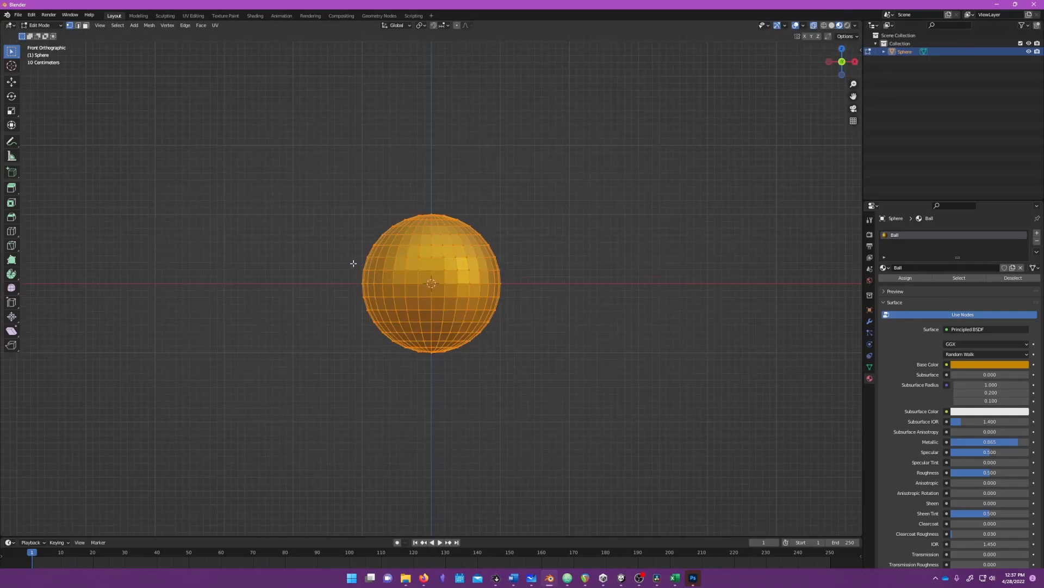
# Step: Assign the sphere's middle band of faces a new red Ball Stripe material
pyautogui.moveTo(347, 251); pyautogui.dragTo(551, 316)
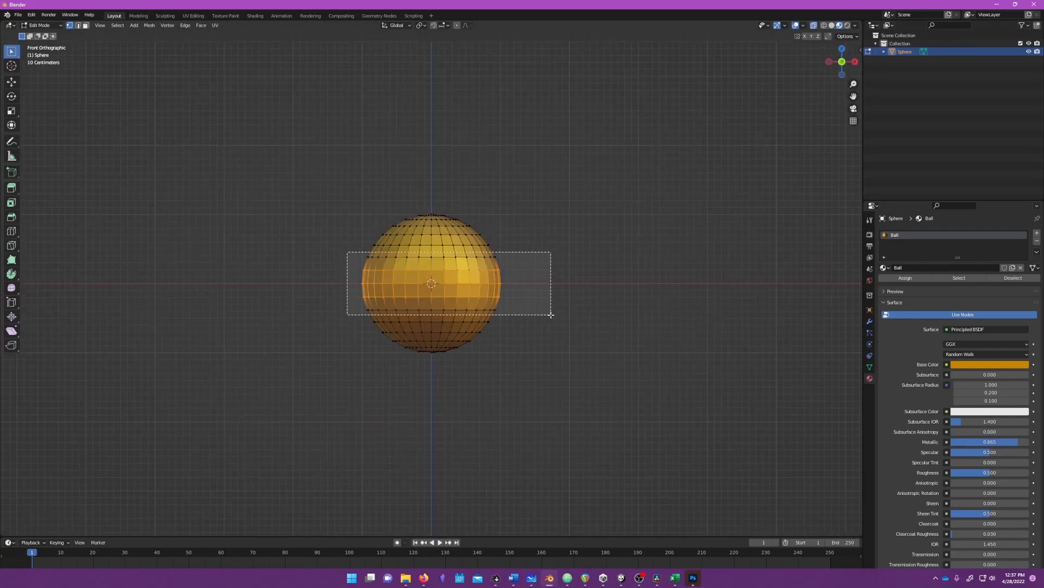
pyautogui.click(886, 268)
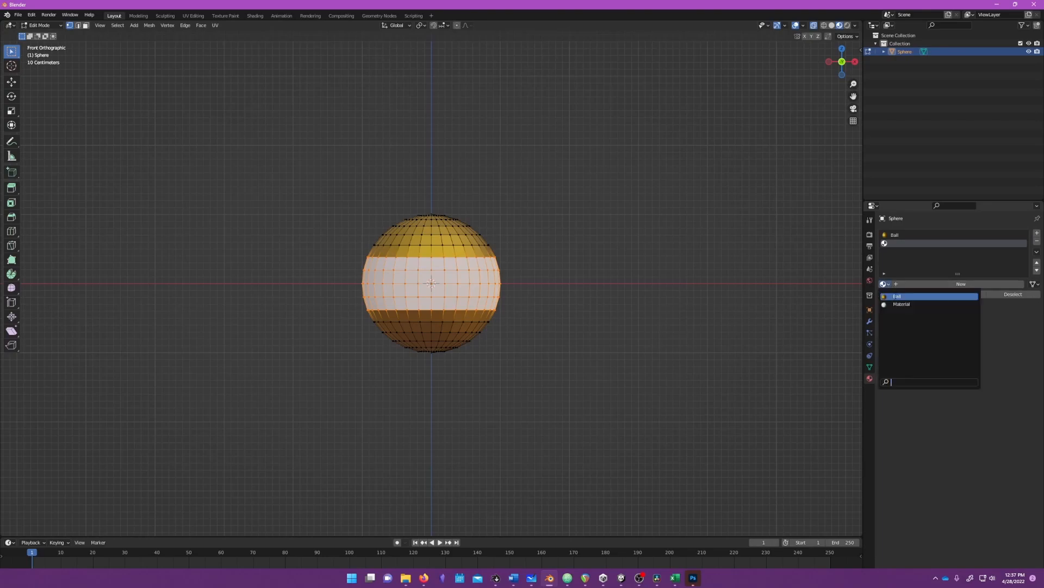
pyautogui.click(901, 305)
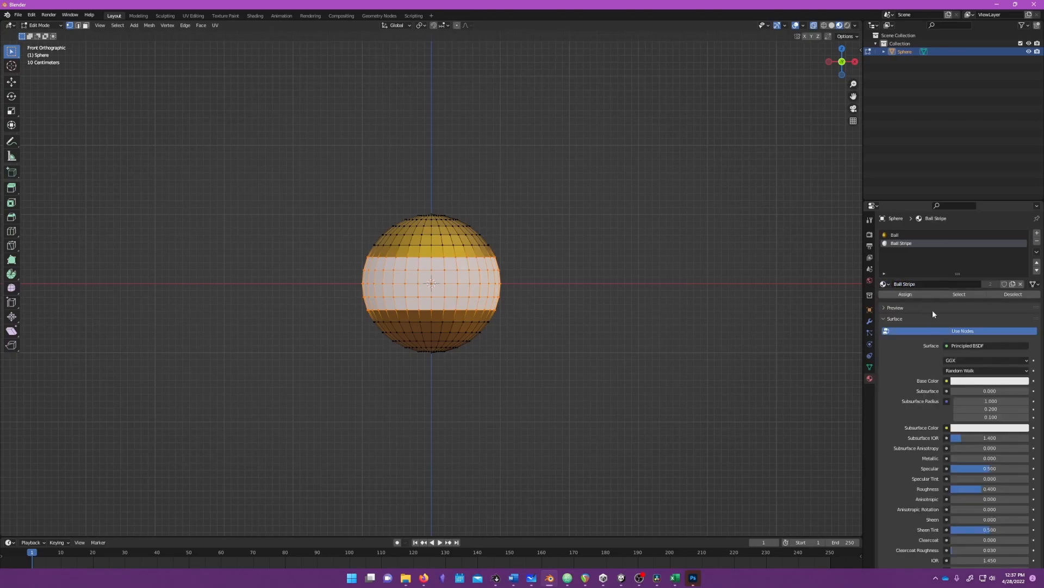
pyautogui.click(990, 381)
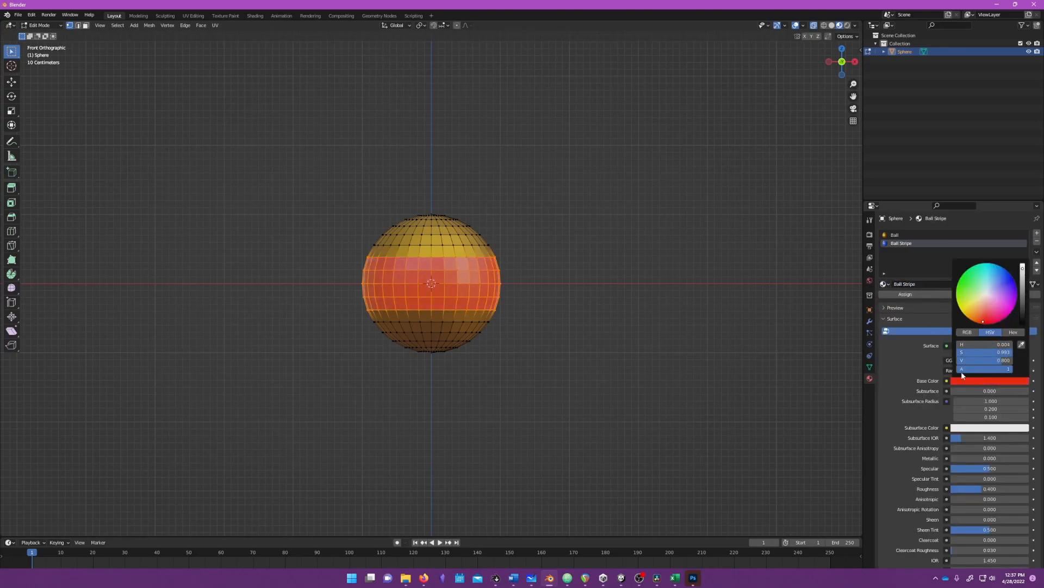
pyautogui.click(687, 360)
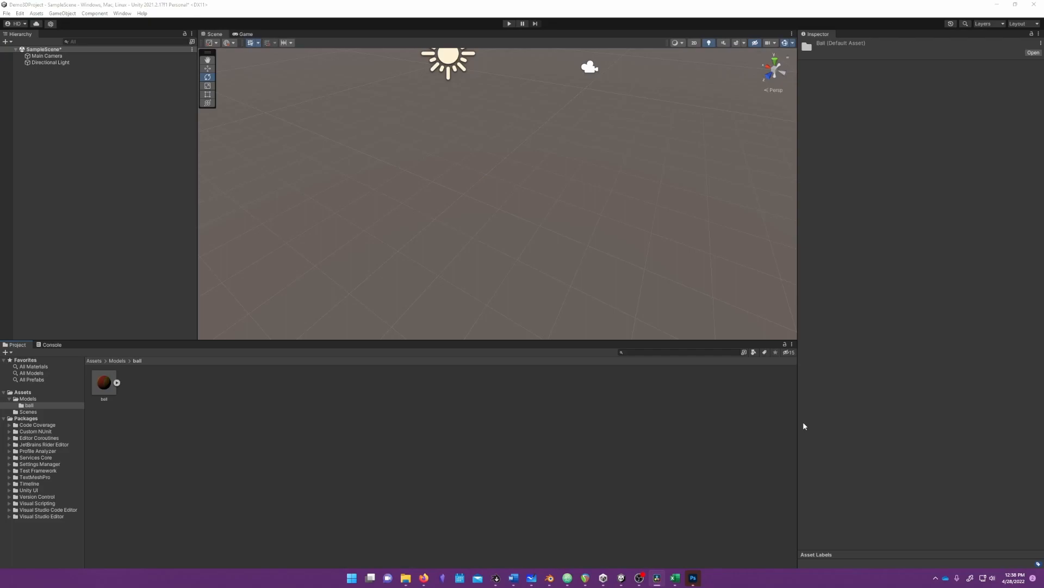
# Step: Place the striped ball model in the scene and tilt it to show its stripe
pyautogui.click(103, 382)
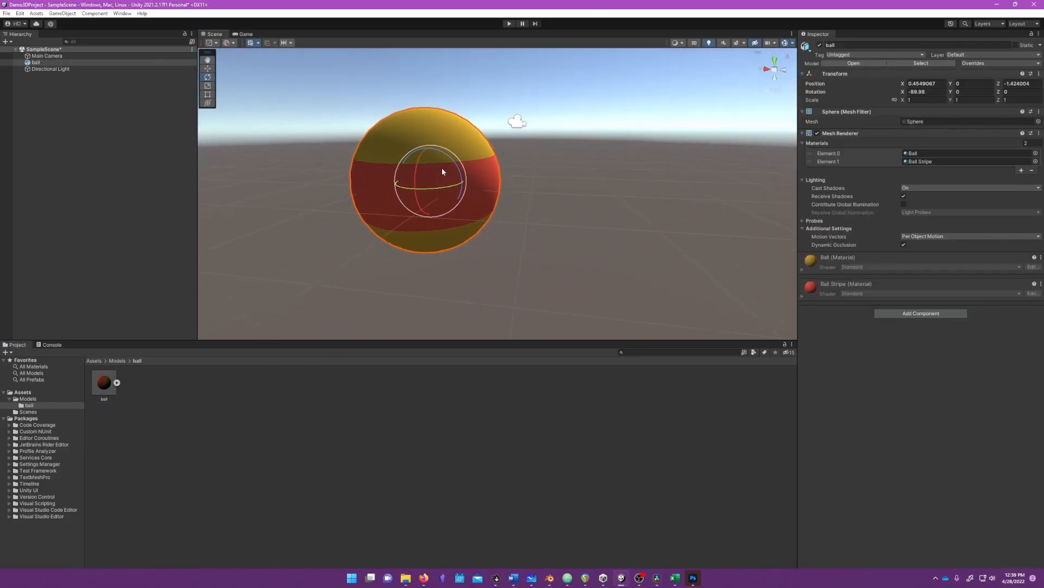
pyautogui.moveTo(441, 172); pyautogui.dragTo(479, 341)
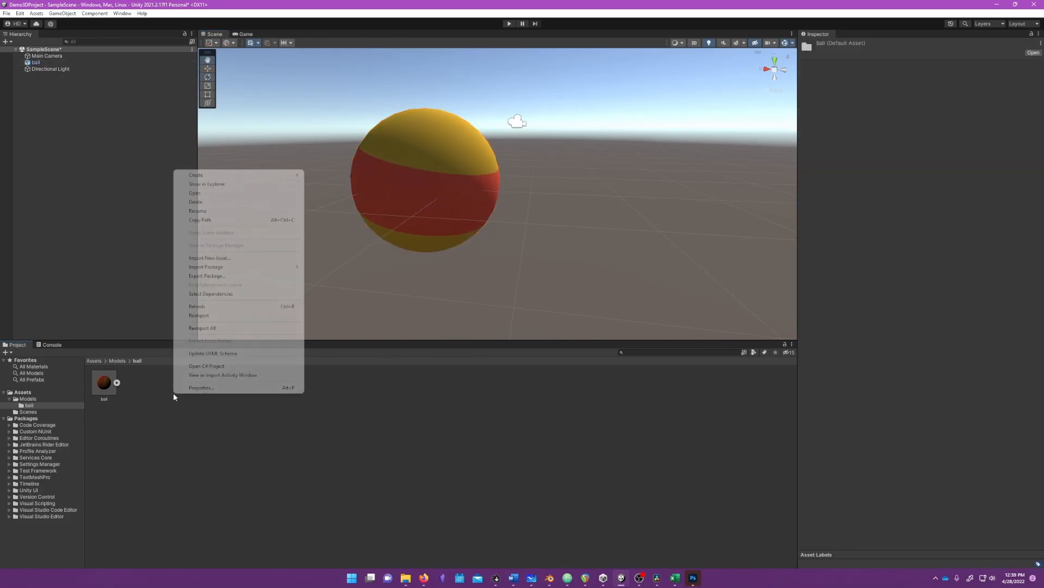
# Step: Select the ball asset and view its Model and Materials import settings
pyautogui.click(103, 382)
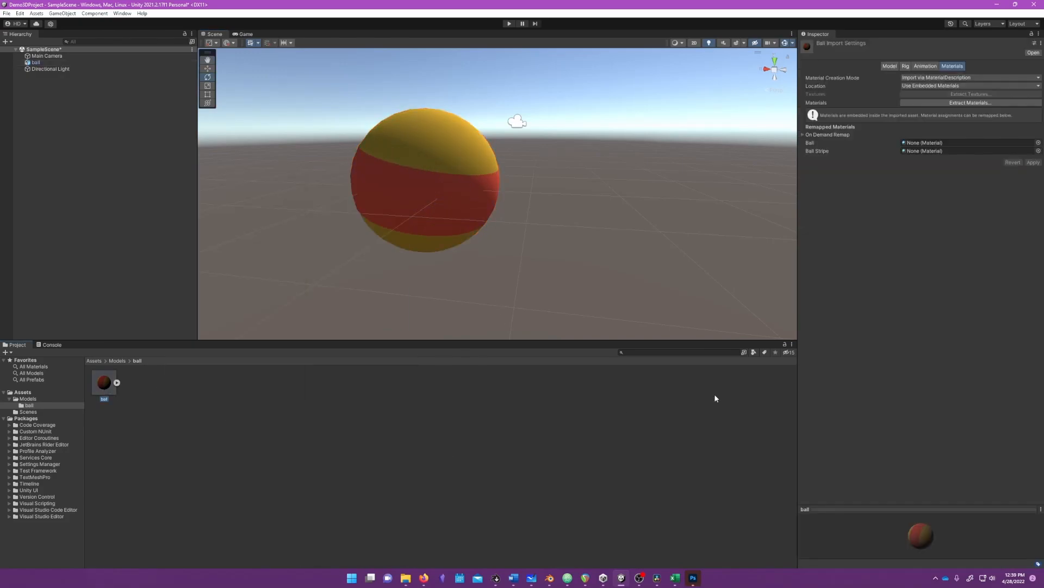
pyautogui.click(890, 65)
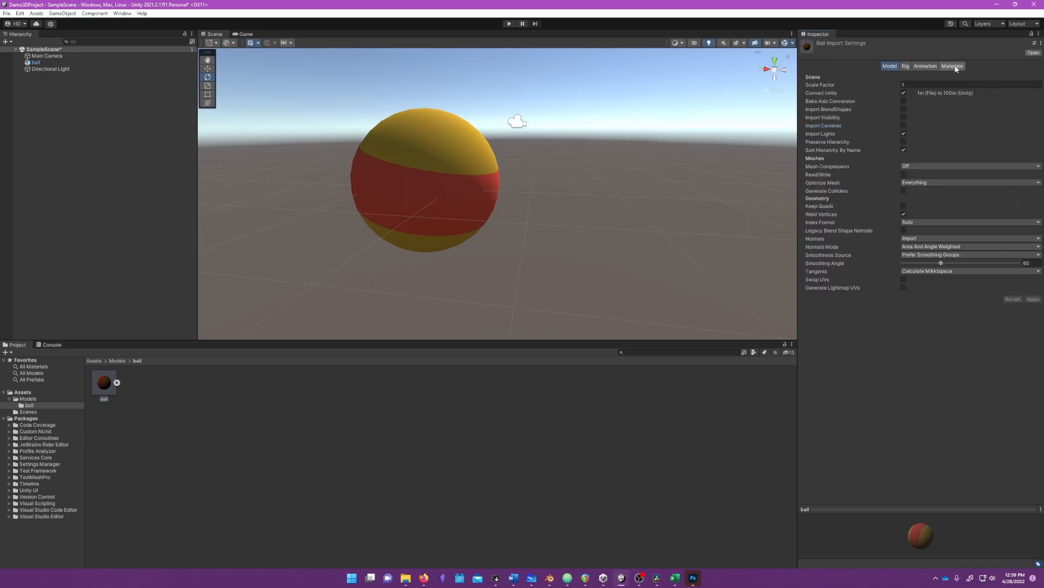
pyautogui.click(953, 66)
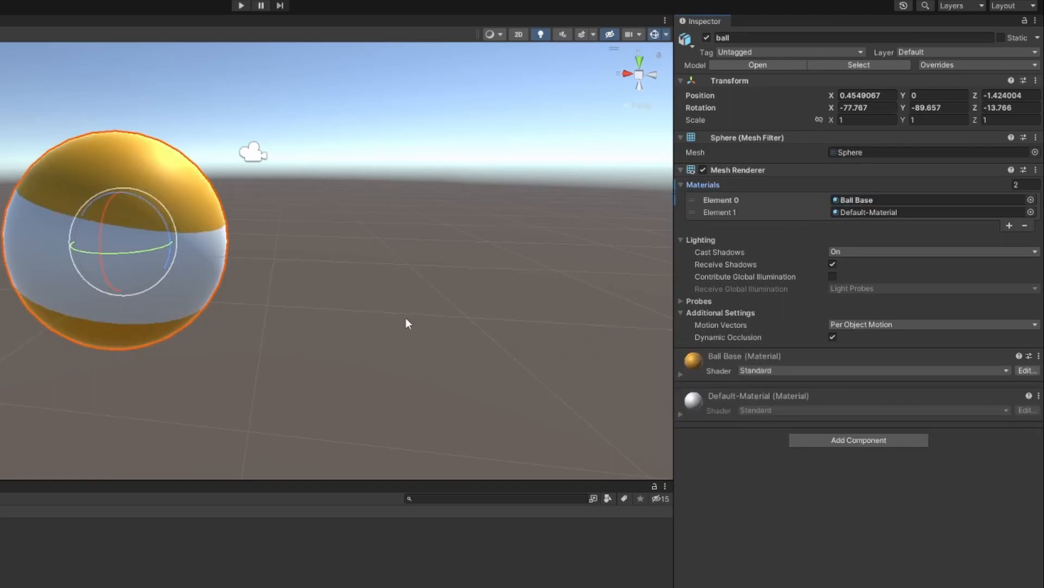
# Step: Assign Ball Stripe to Element 1 and choose Blue as the Element 0 base material
pyautogui.click(861, 200)
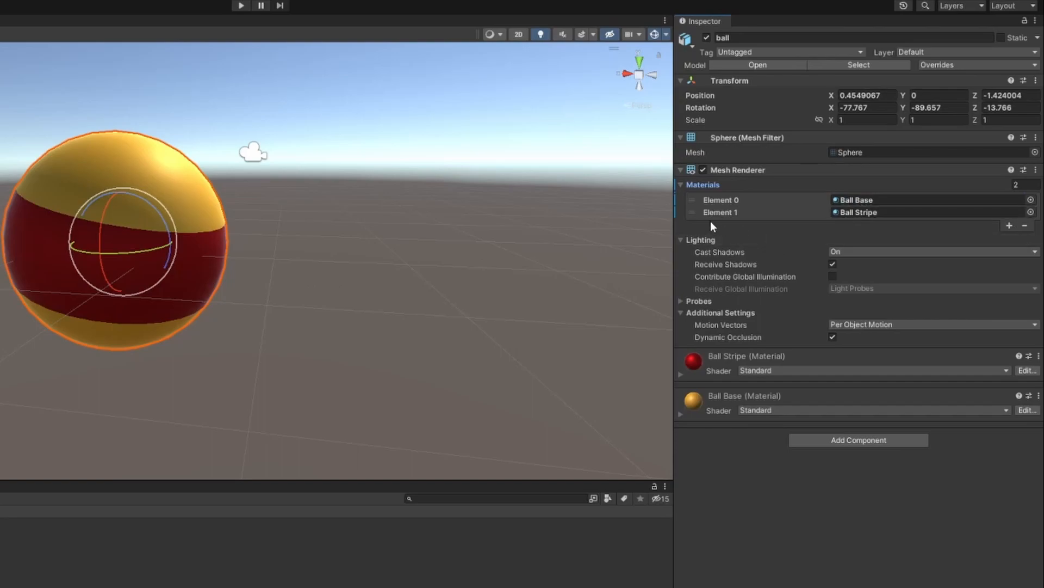
pyautogui.click(720, 213)
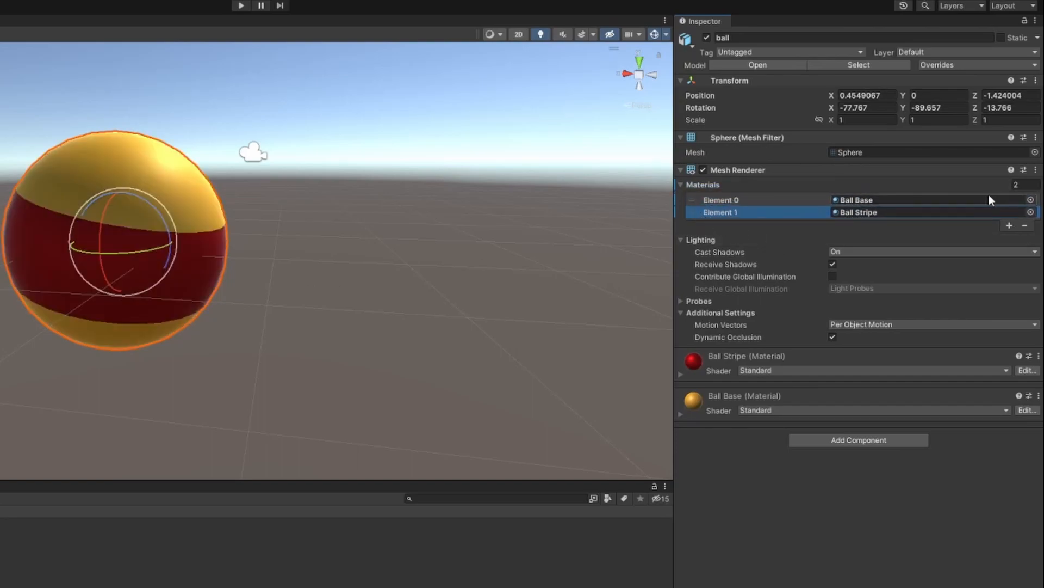
pyautogui.click(1032, 200)
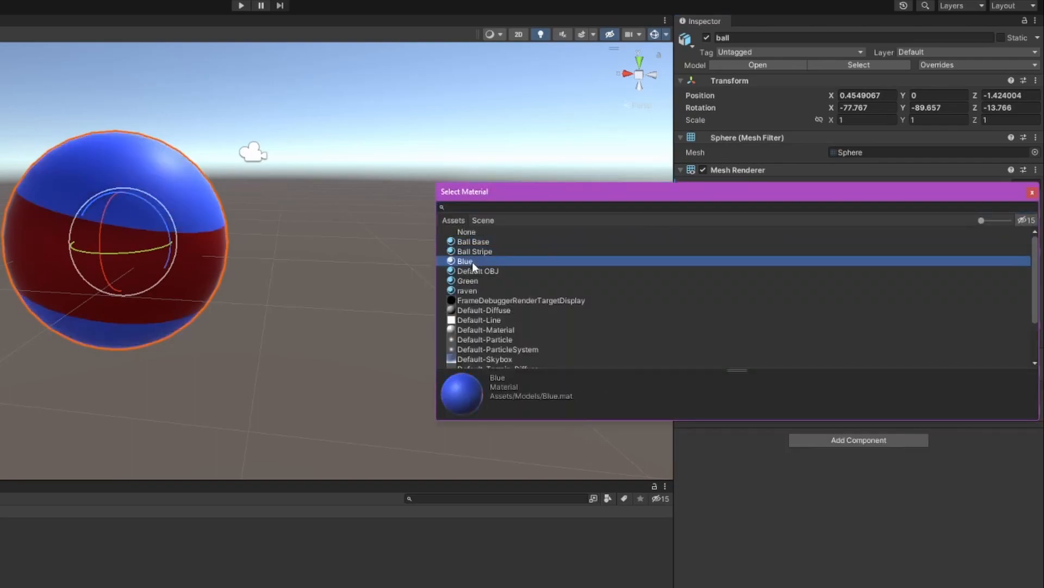